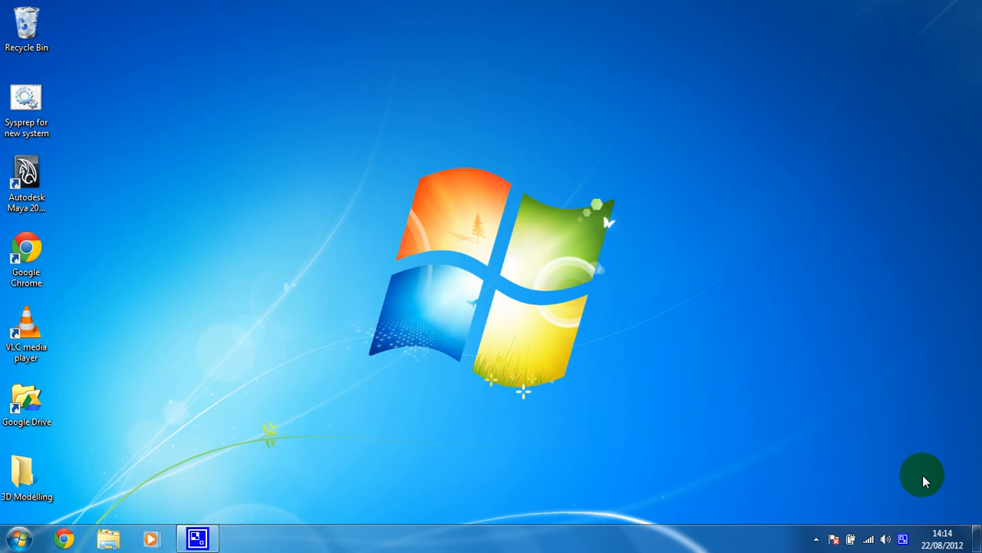
{"action": "mouse_move", "coordinate": [947, 450]}
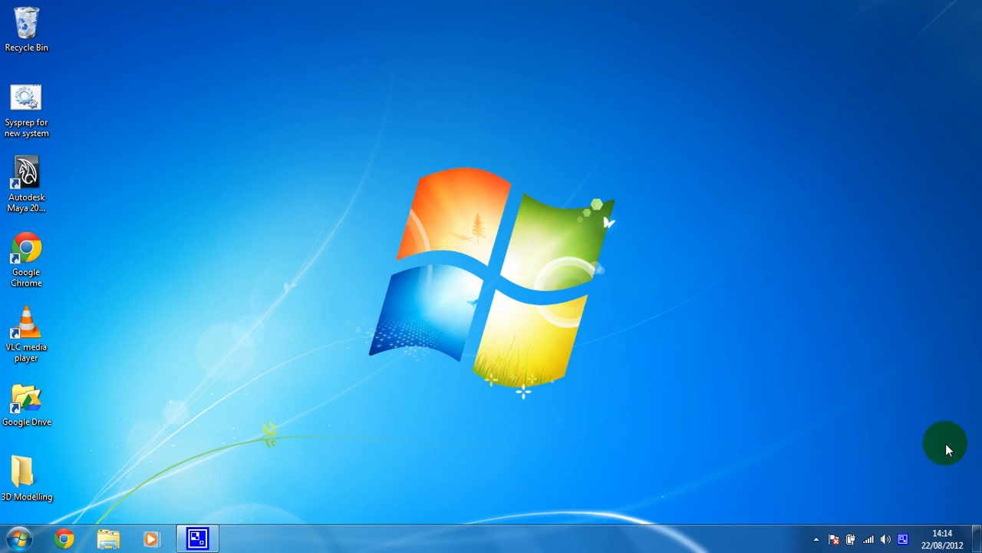
{"action": "mouse_move", "coordinate": [3, 299]}
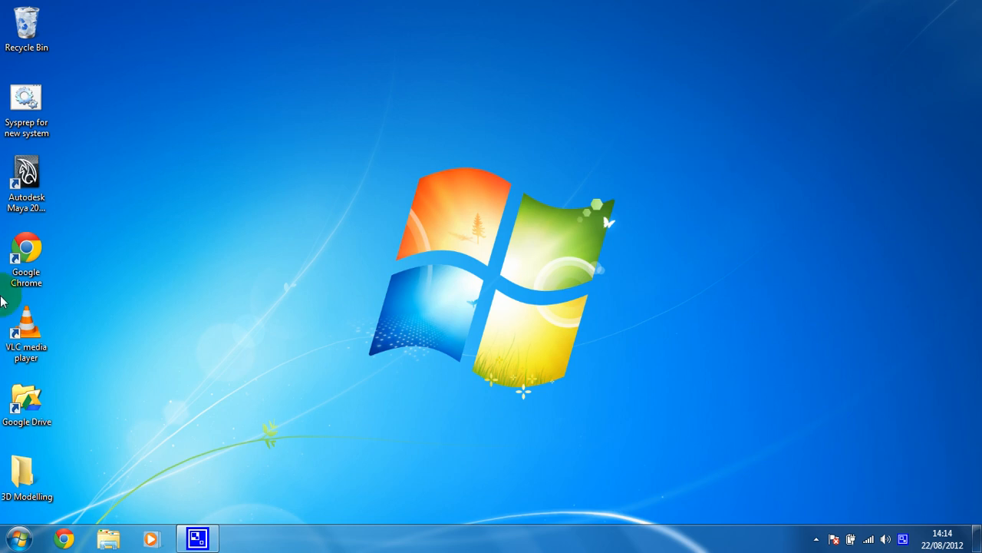
Launch Autodesk Maya 2013 from its desktop shortcut.
{"action": "left_click", "coordinate": [26, 172]}
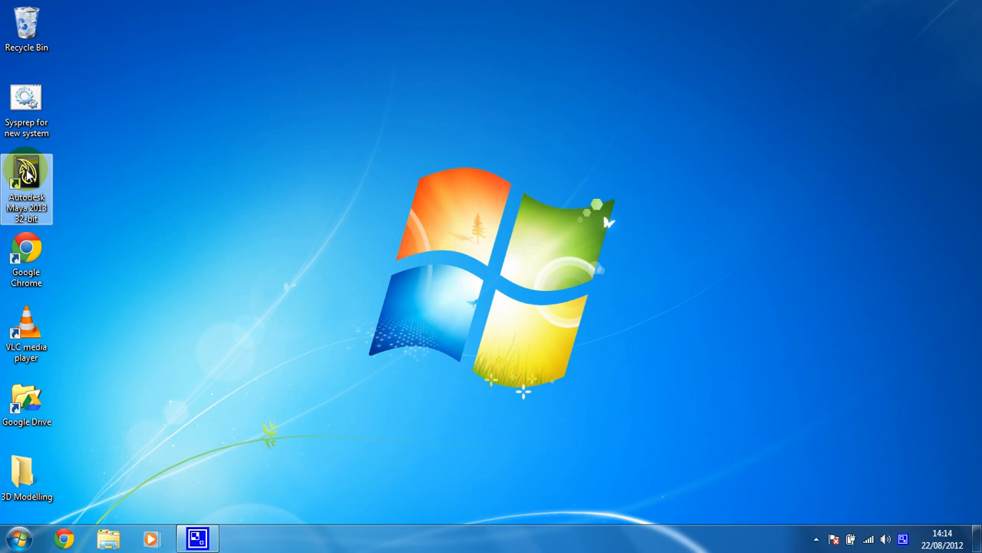
{"action": "double_click", "coordinate": [26, 187]}
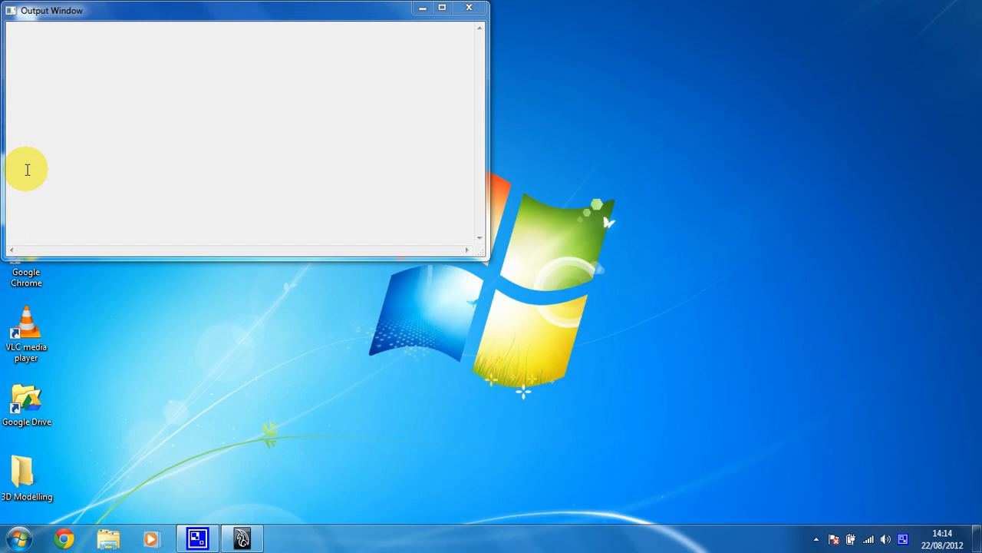
Let Maya finish loading and move the Essential Skills Movies window toward screen centre.
{"action": "left_click", "coordinate": [241, 538]}
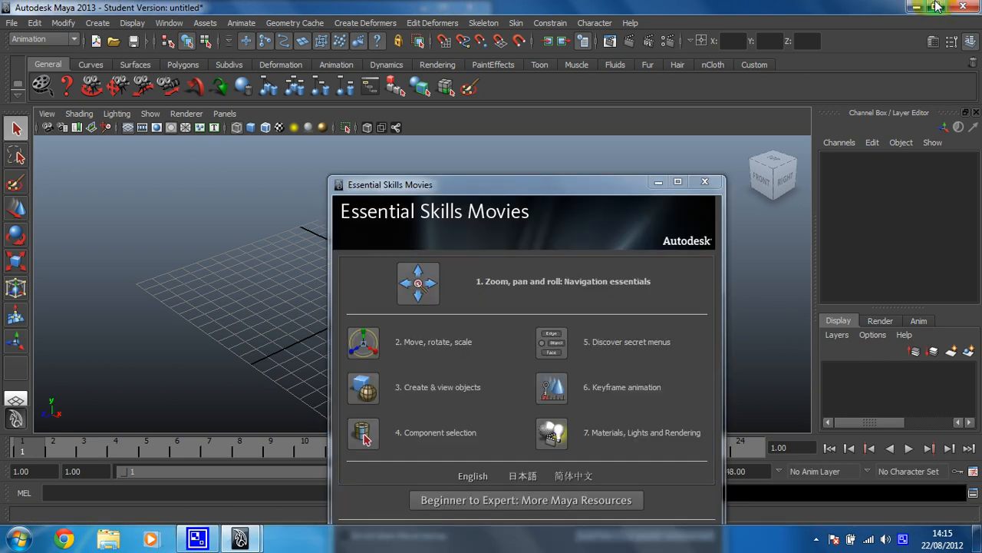
{"action": "mouse_move", "coordinate": [939, 8]}
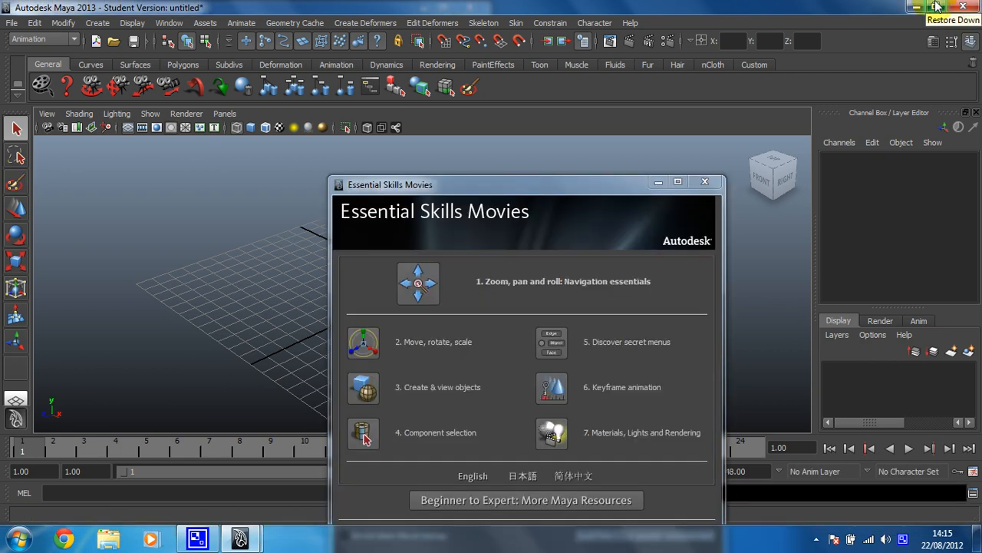
{"action": "mouse_move", "coordinate": [556, 194]}
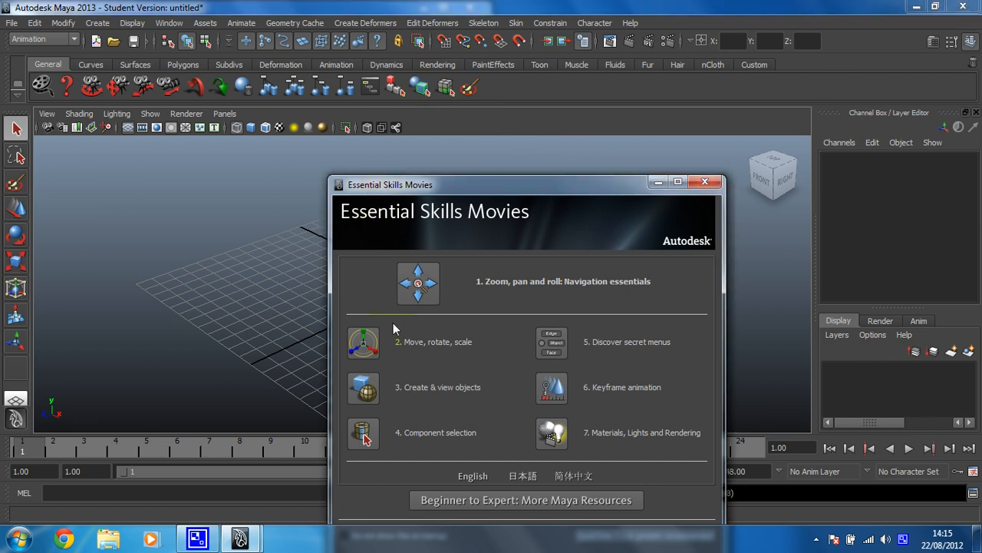
{"action": "left_click_drag", "start_coordinate": [390, 184], "coordinate": [259, 83]}
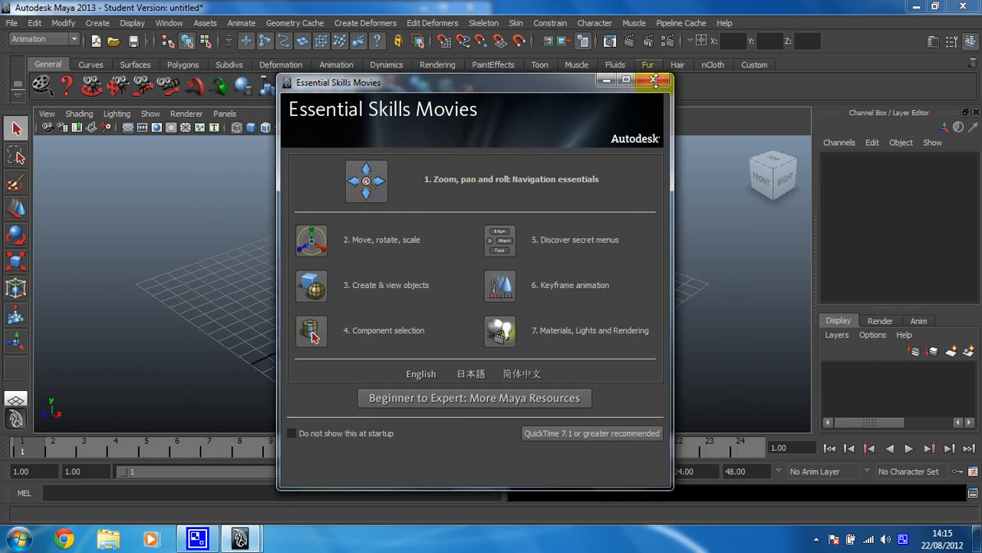
Dismiss the Essential Skills Movies welcome window.
{"action": "left_click", "coordinate": [654, 80]}
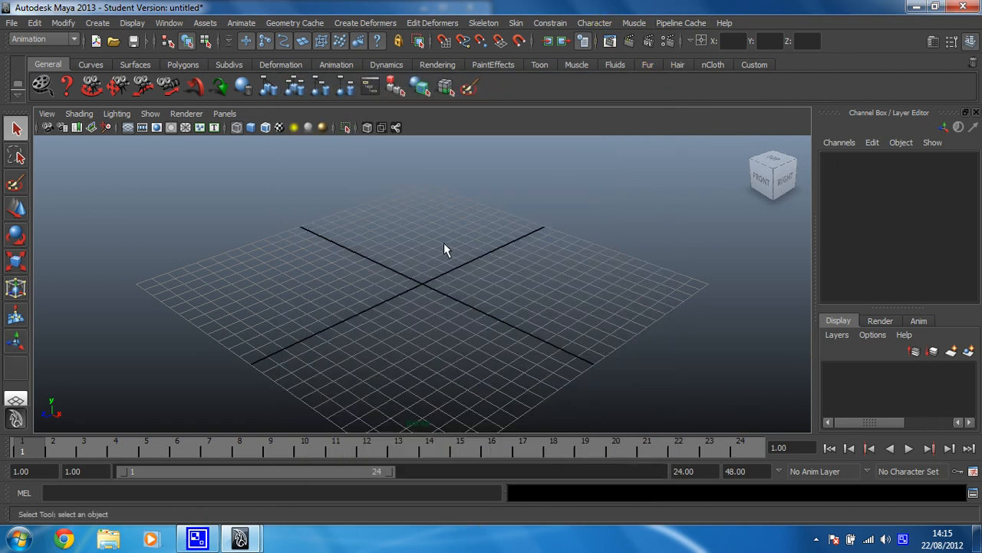
{"action": "mouse_move", "coordinate": [368, 273]}
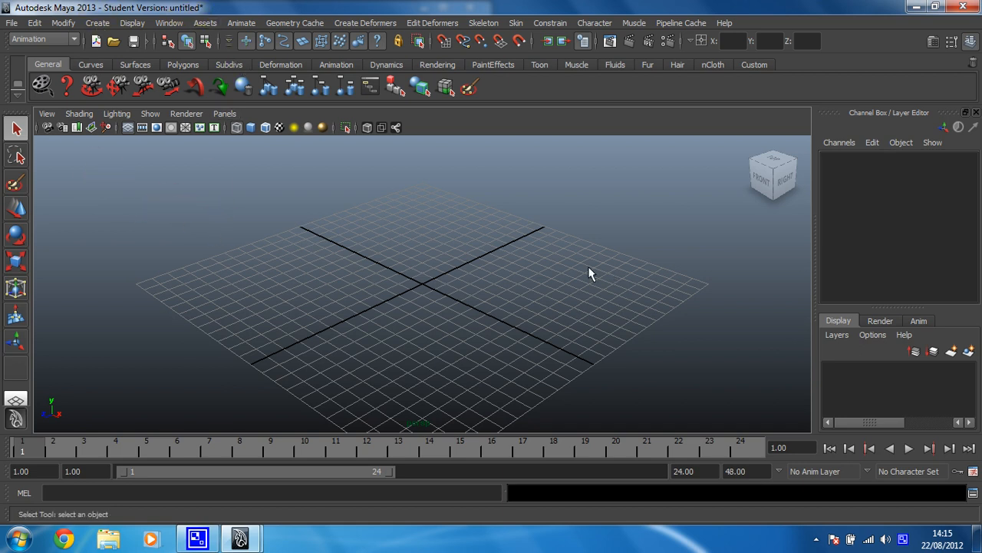
{"action": "mouse_move", "coordinate": [568, 282]}
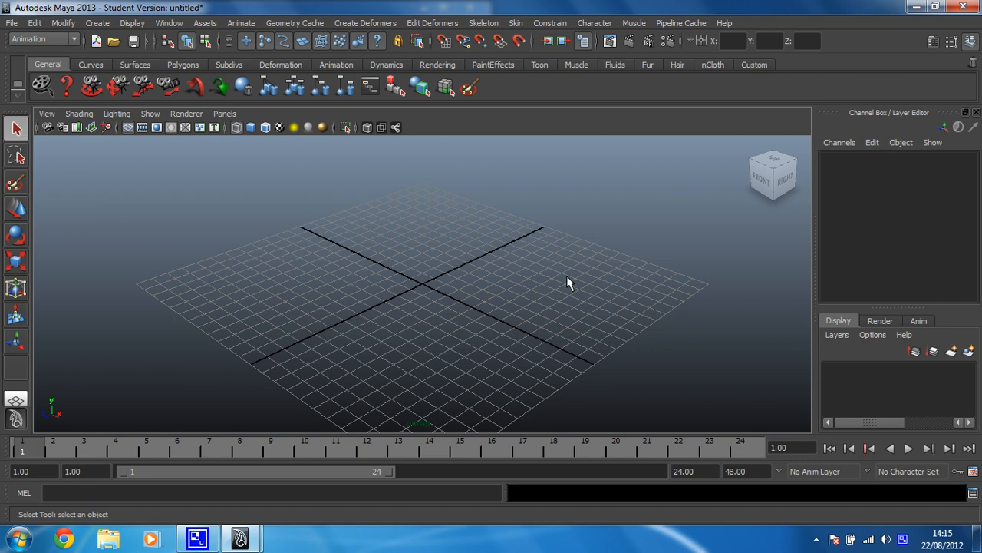
{"action": "mouse_move", "coordinate": [558, 289]}
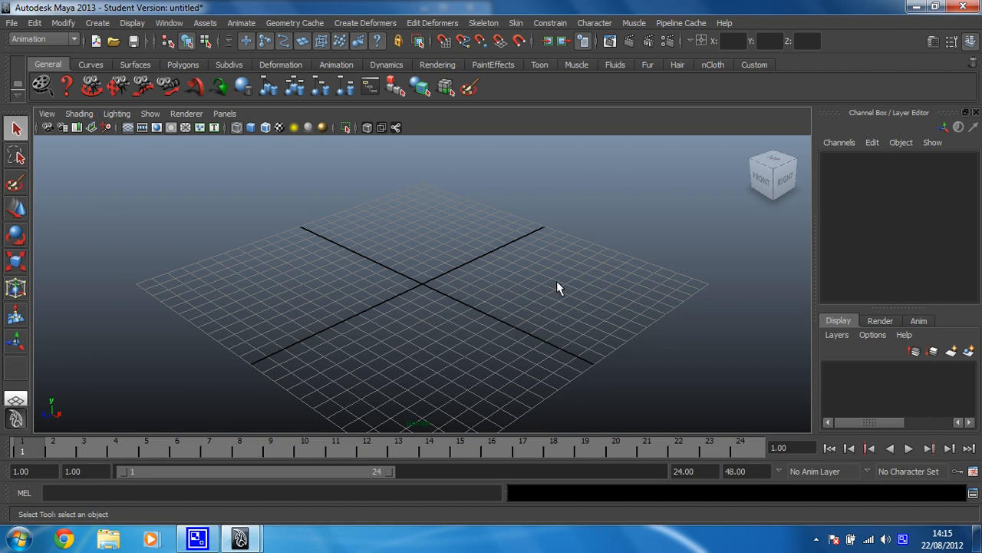
{"action": "mouse_move", "coordinate": [549, 288]}
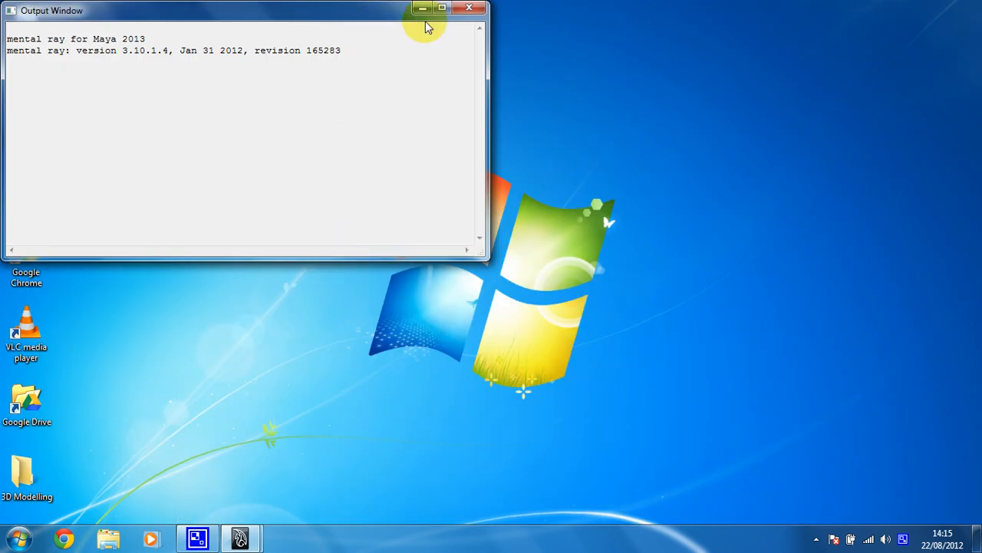
Move the 3D Modelling desktop folder higher, check it is empty, and return to Maya.
{"action": "left_click", "coordinate": [470, 8]}
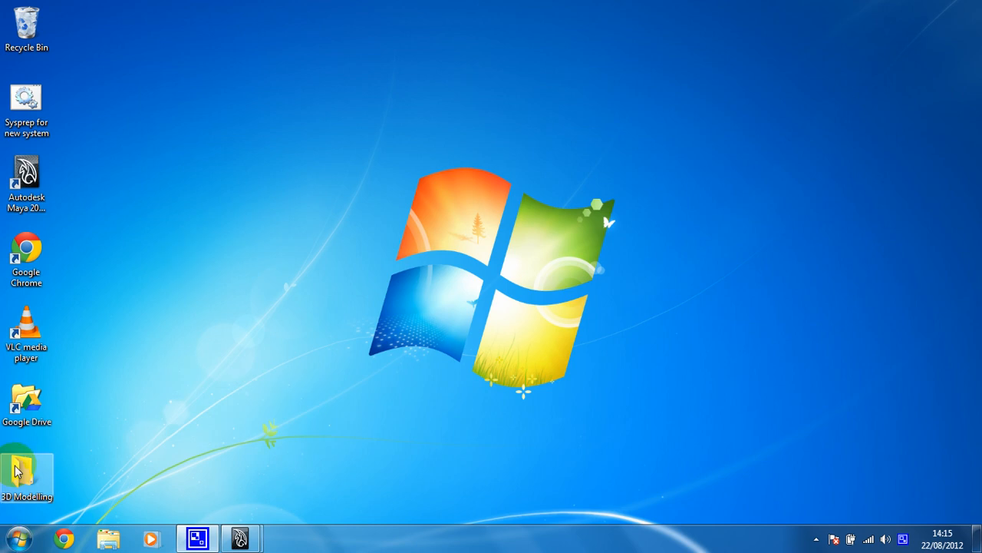
{"action": "left_click_drag", "start_coordinate": [28, 473], "coordinate": [243, 177]}
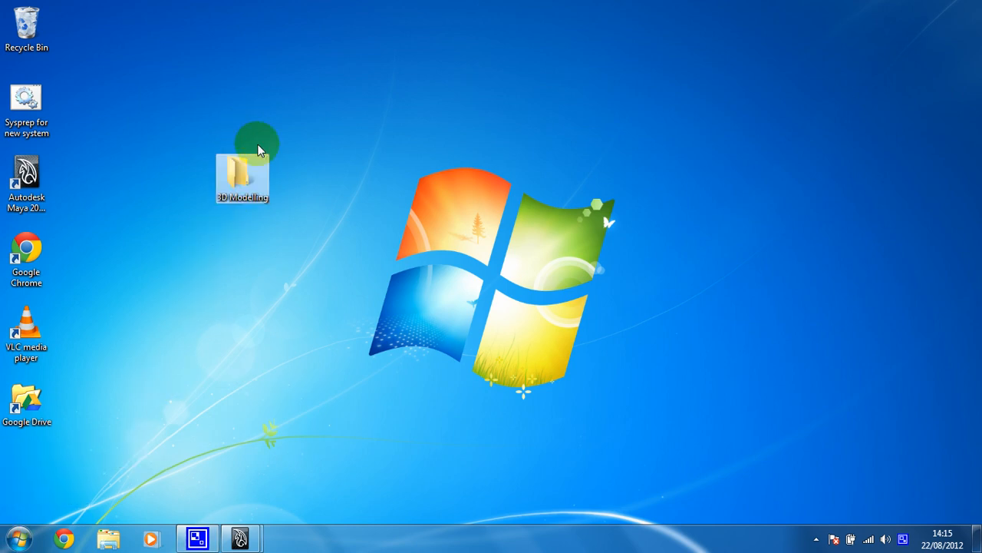
{"action": "double_click", "coordinate": [243, 176]}
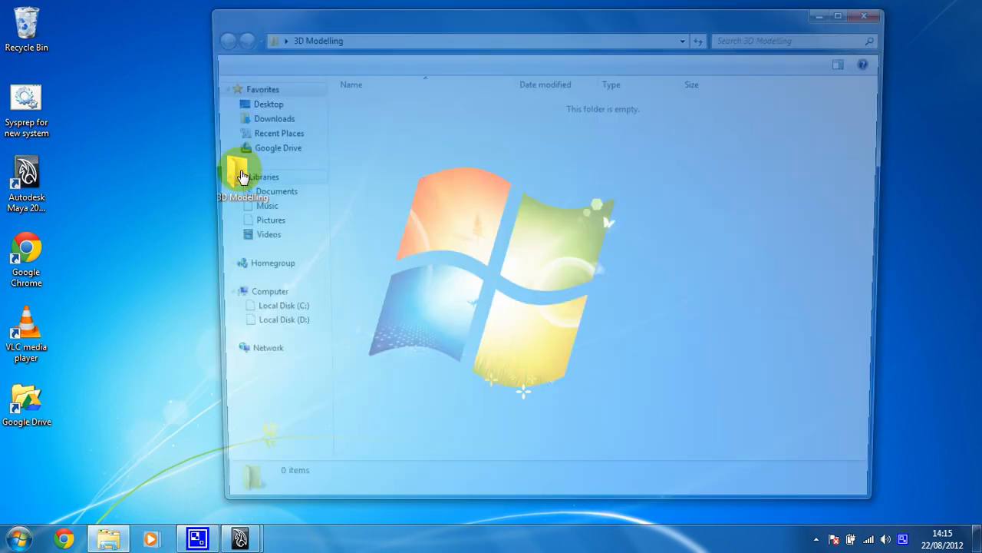
{"action": "left_click", "coordinate": [864, 15]}
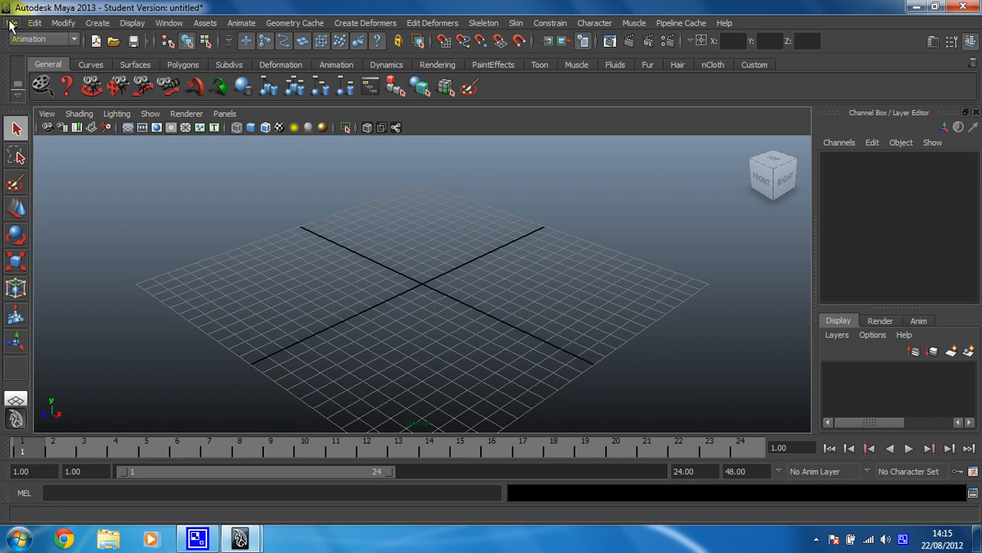
Start a new project in the Project Window and name it Room.
{"action": "left_click", "coordinate": [12, 23]}
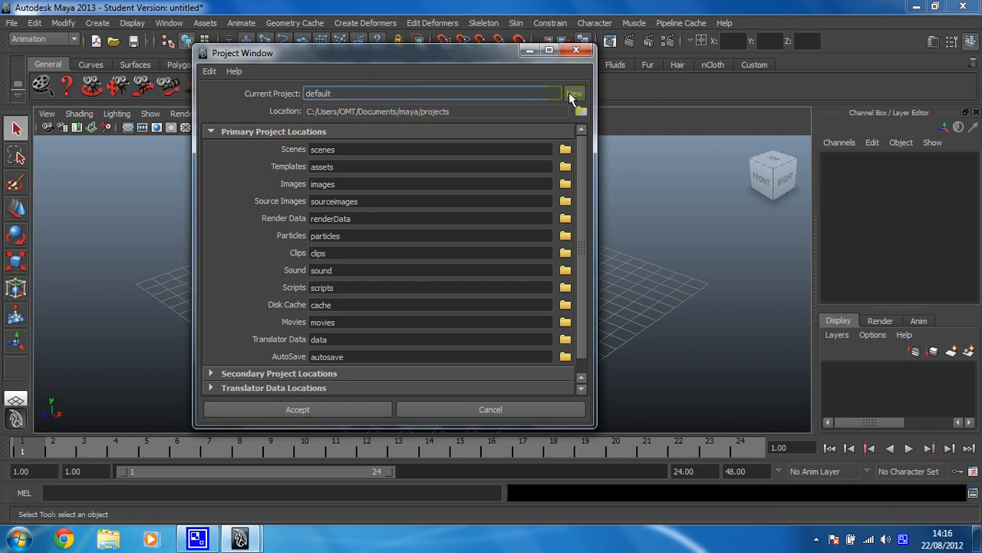
{"action": "type", "text": "New_Project"}
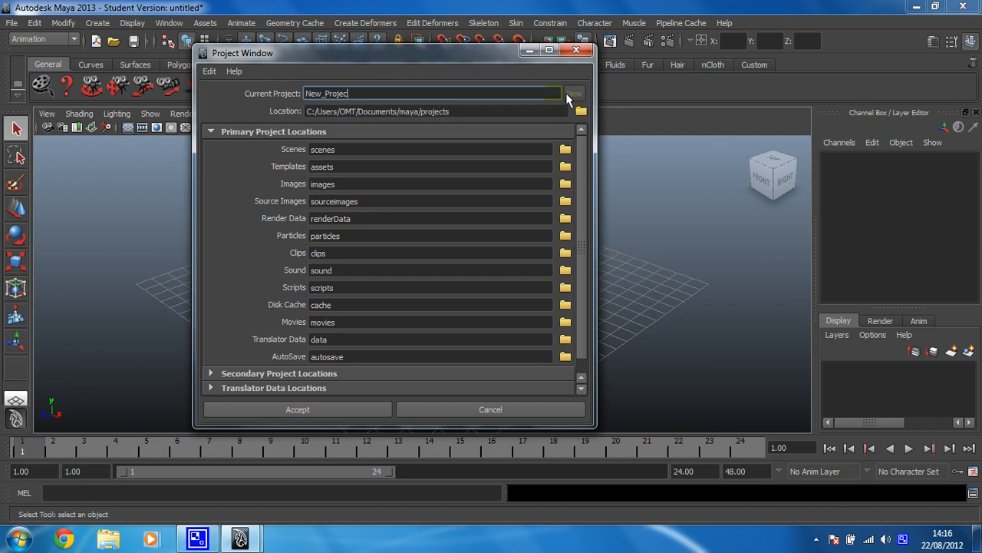
{"action": "type", "text": "R"}
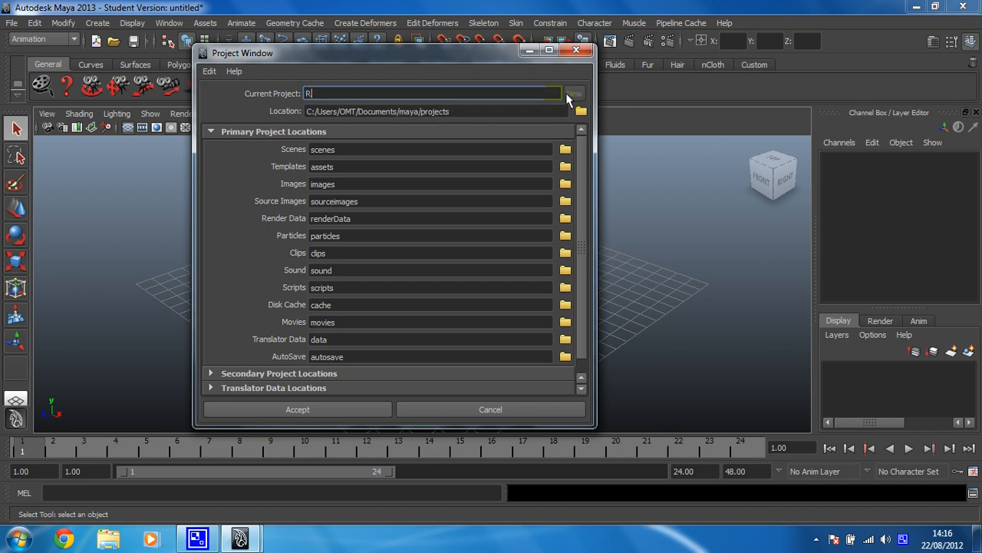
{"action": "type", "text": "oom"}
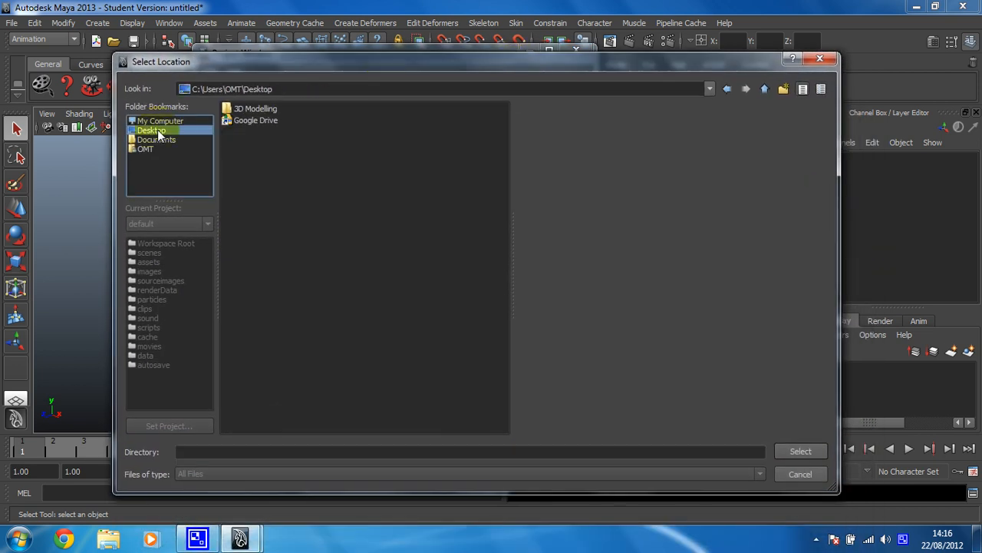
Set the project location to Desktop\3D Modelling and accept, creating Room with default subfolders.
{"action": "double_click", "coordinate": [255, 107]}
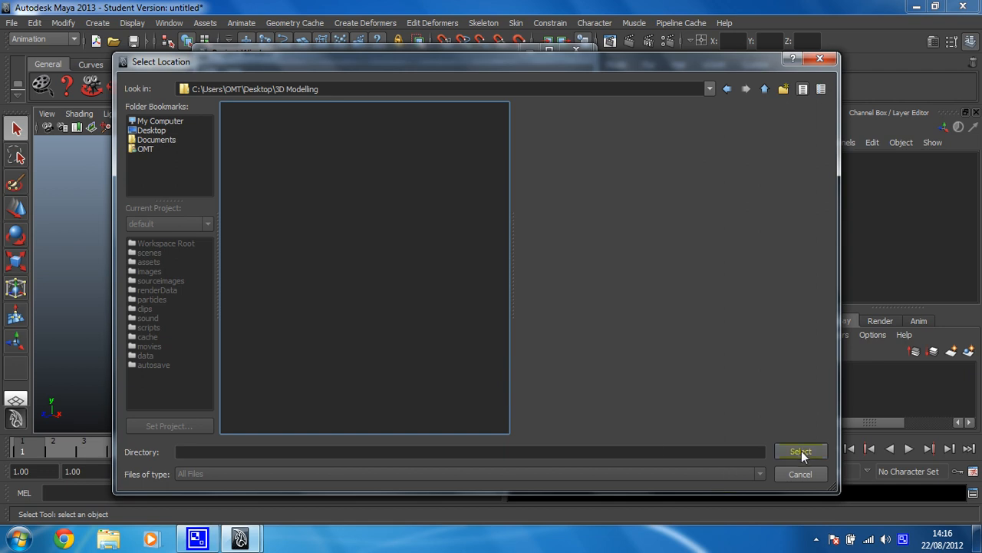
{"action": "left_click", "coordinate": [801, 452]}
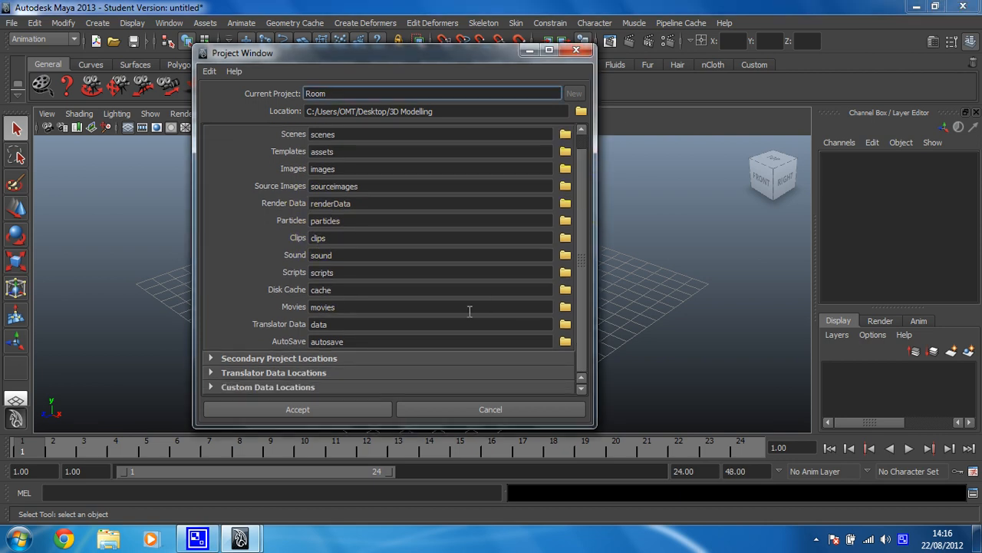
{"action": "left_click", "coordinate": [297, 408]}
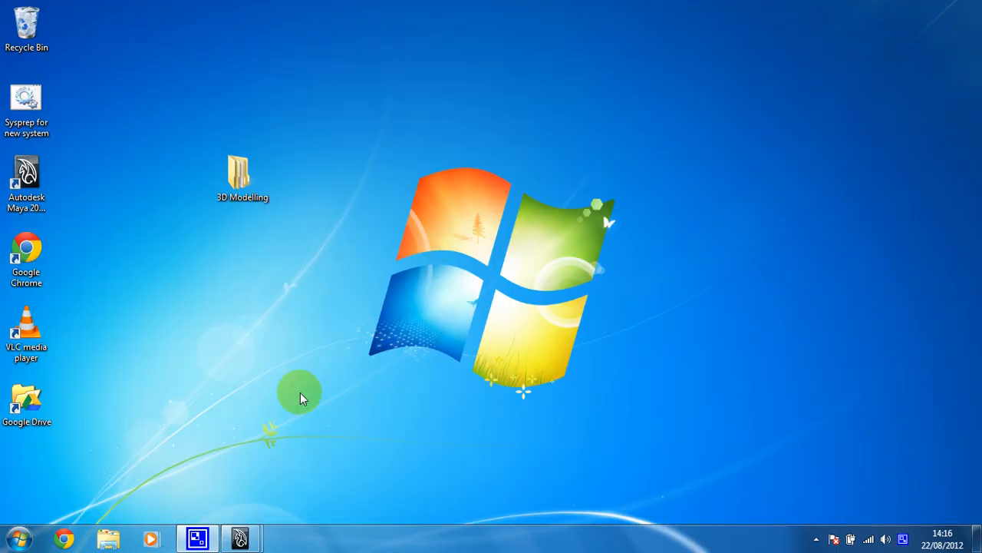
Browse into 3D Modelling\Room in Explorer to confirm the project subfolders exist.
{"action": "left_click", "coordinate": [242, 172]}
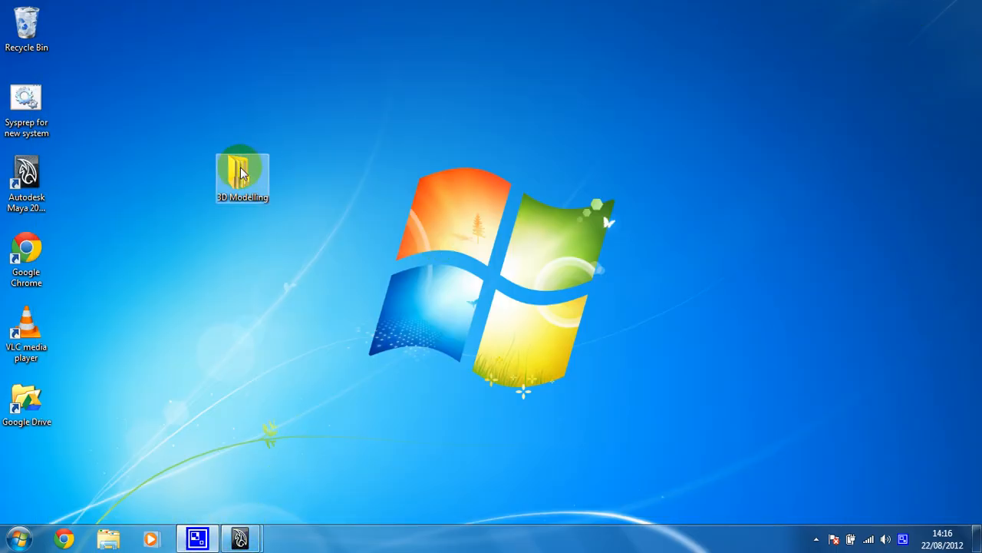
{"action": "double_click", "coordinate": [243, 170]}
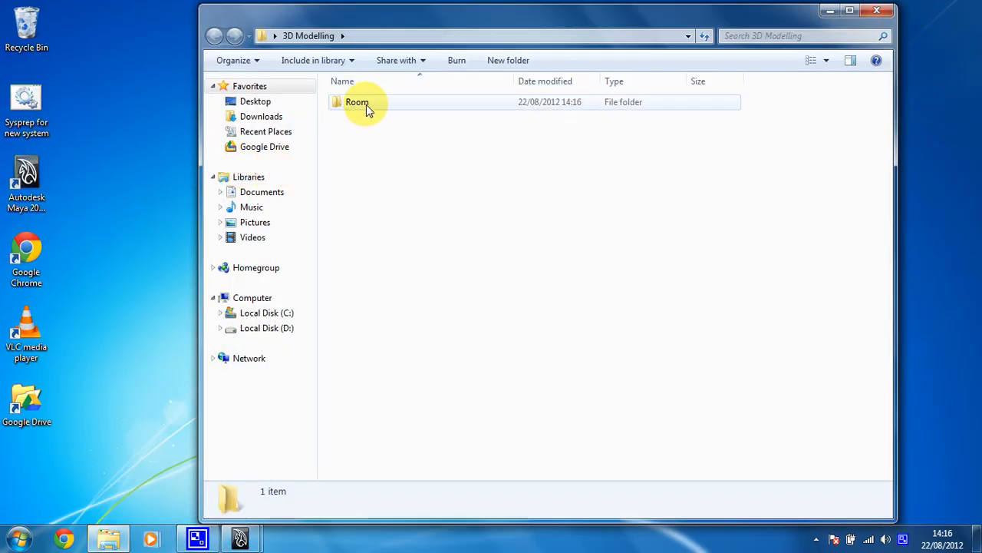
{"action": "left_click", "coordinate": [356, 101]}
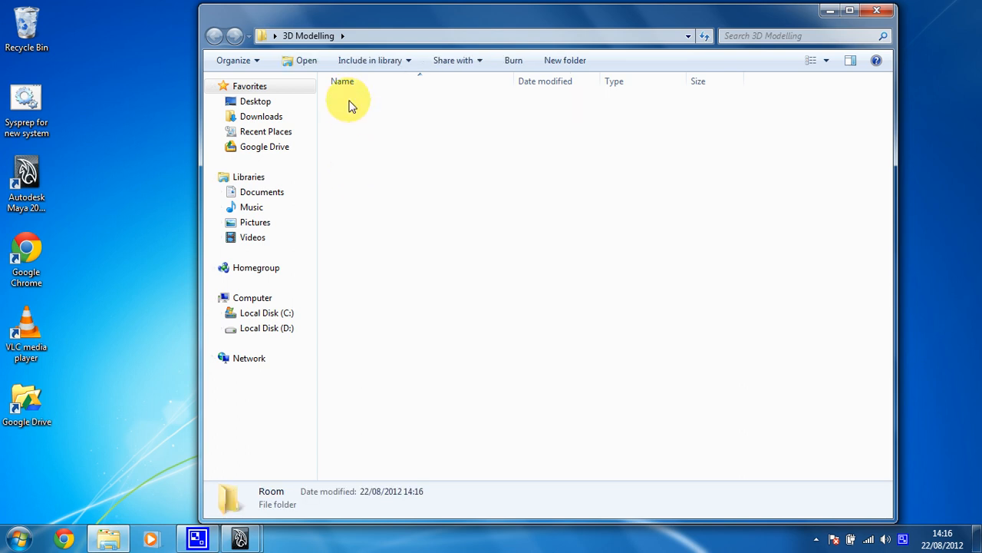
{"action": "double_click", "coordinate": [270, 494]}
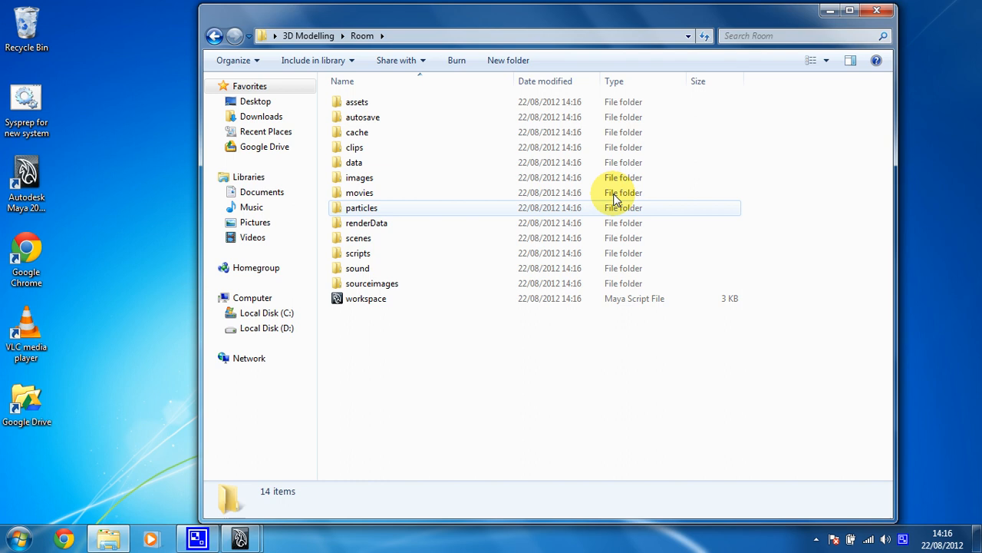
Close the Explorer window and bring Maya back on screen.
{"action": "left_click", "coordinate": [876, 10]}
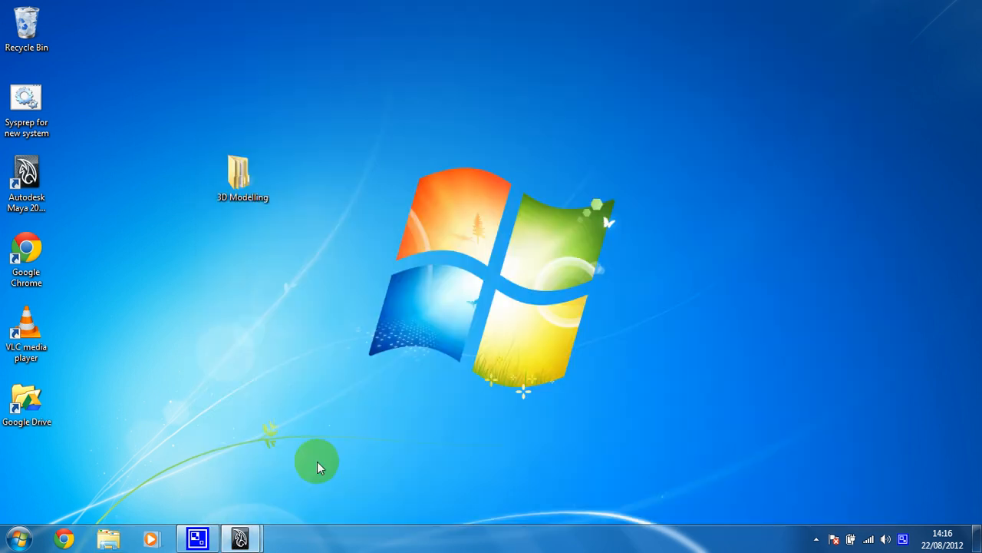
{"action": "mouse_move", "coordinate": [290, 471]}
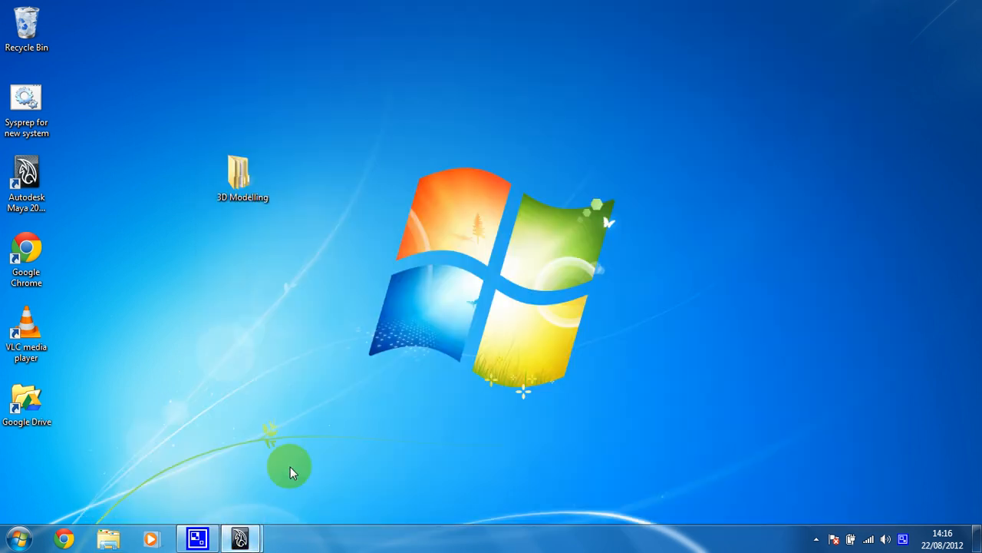
{"action": "left_click", "coordinate": [196, 537]}
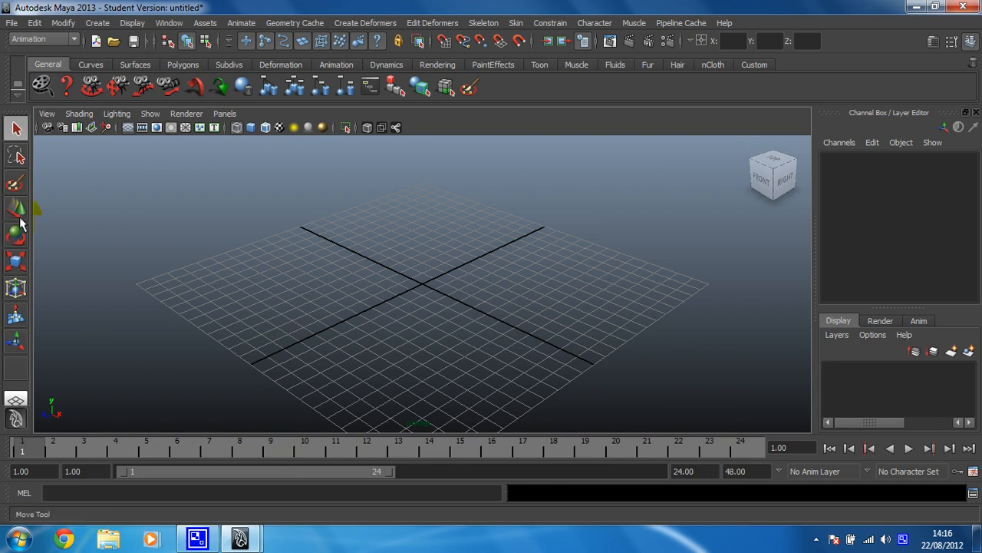
Create a new scene, discarding the old untitled scene without saving.
{"action": "left_click", "coordinate": [13, 23]}
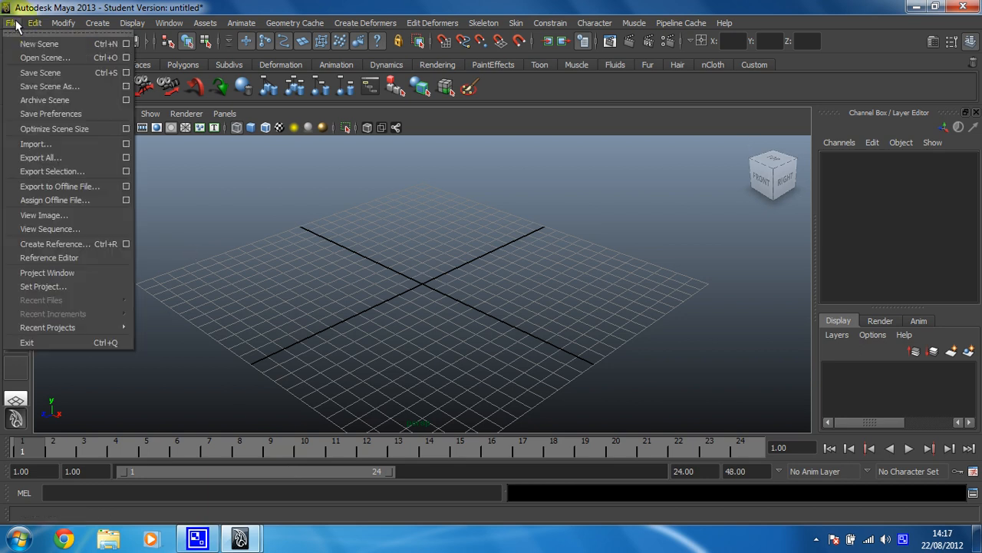
{"action": "mouse_move", "coordinate": [38, 59]}
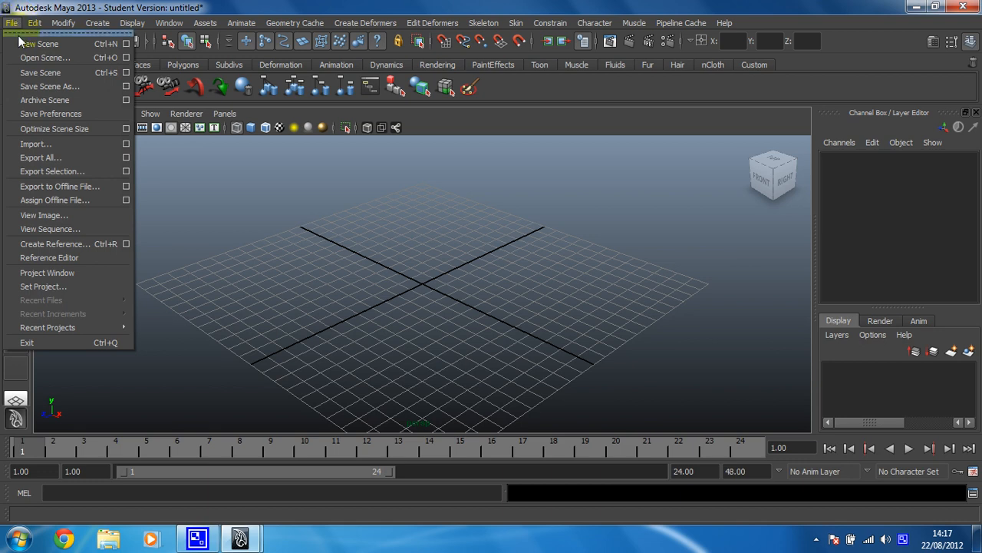
{"action": "left_click", "coordinate": [39, 43]}
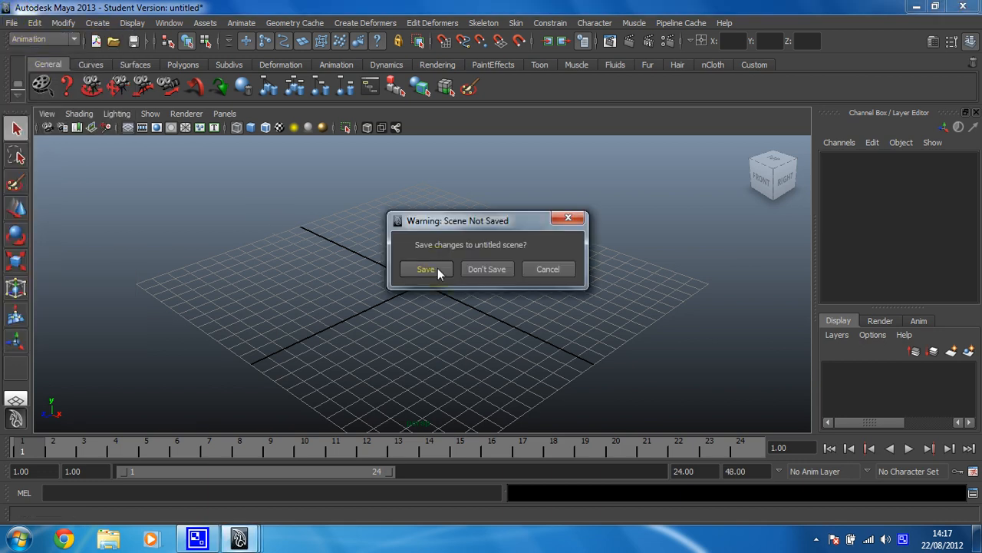
{"action": "left_click", "coordinate": [487, 268]}
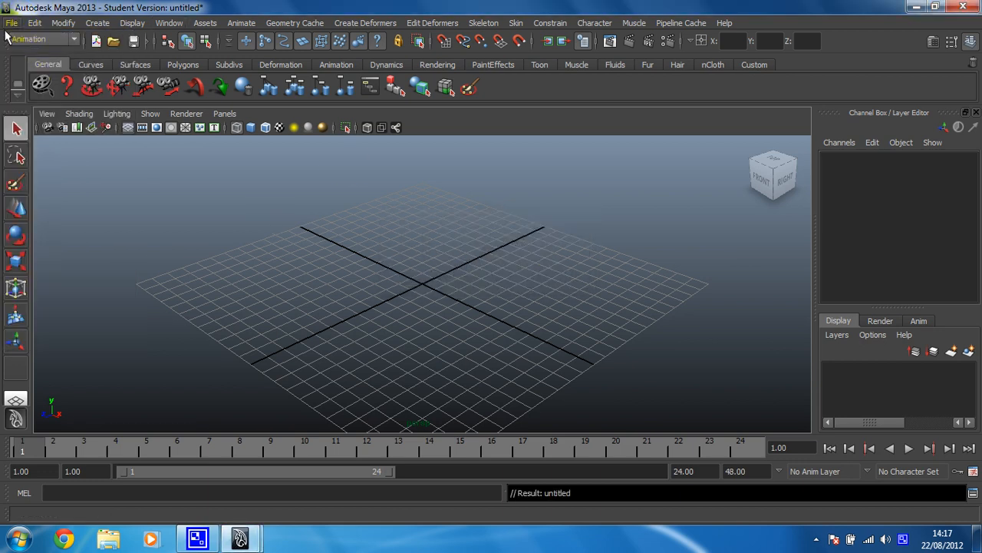
{"action": "left_click", "coordinate": [12, 23]}
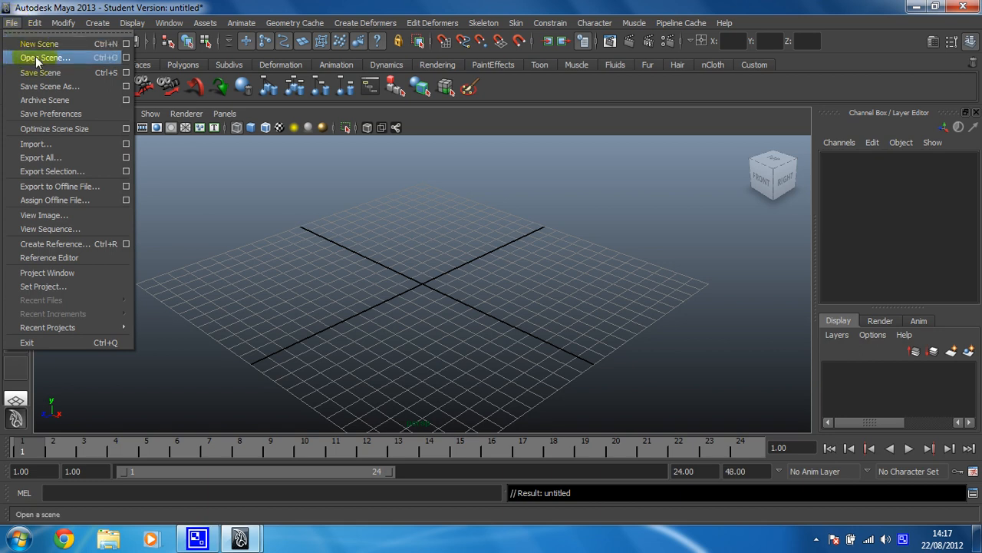
{"action": "mouse_move", "coordinate": [49, 86]}
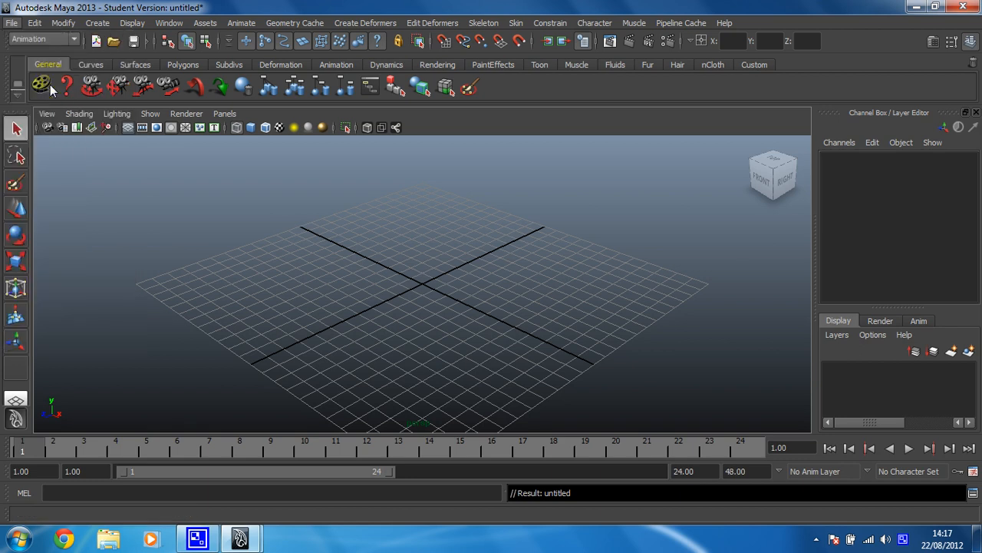
Save the scene as Room.mb in the project's scenes folder, accepting the Student Version notice.
{"action": "left_click", "coordinate": [12, 23]}
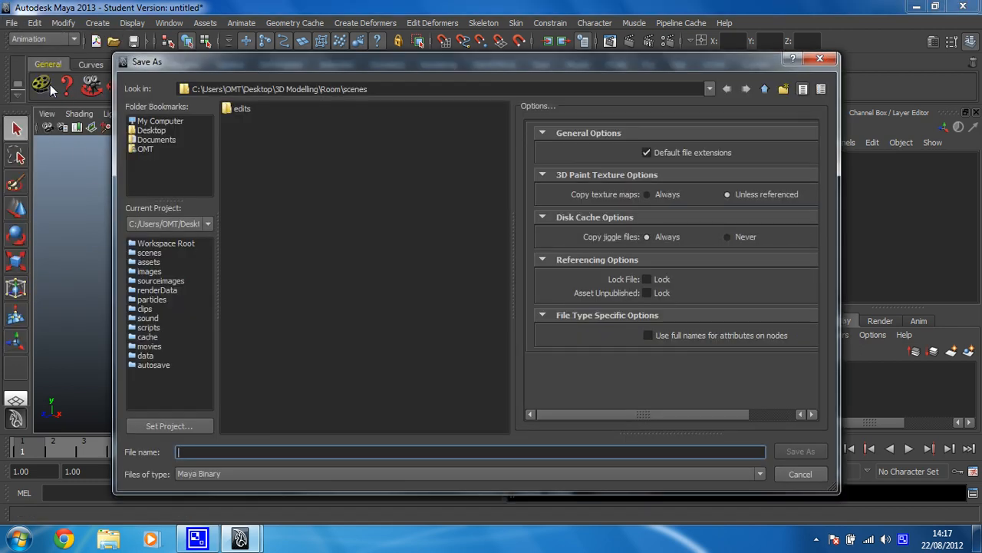
{"action": "type", "text": "Room"}
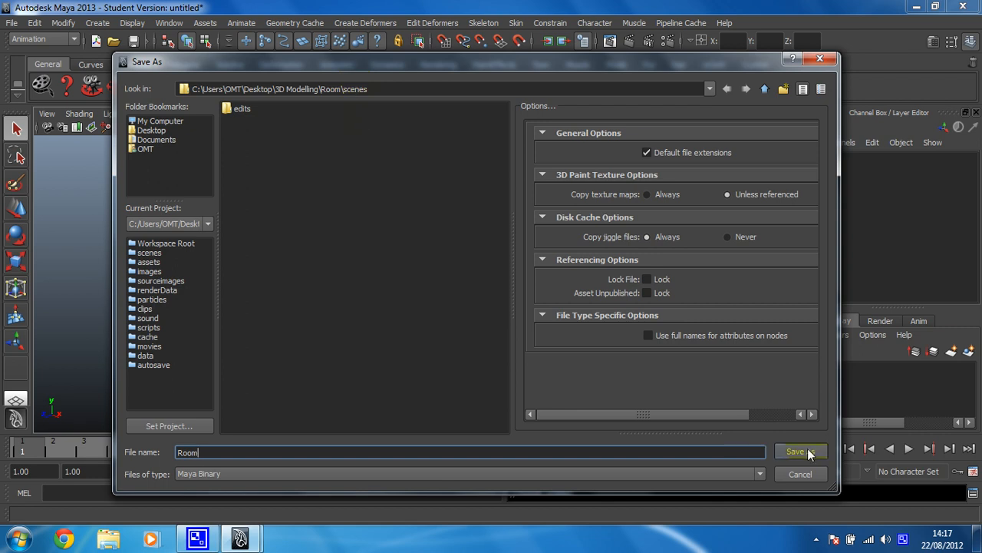
{"action": "left_click", "coordinate": [795, 451]}
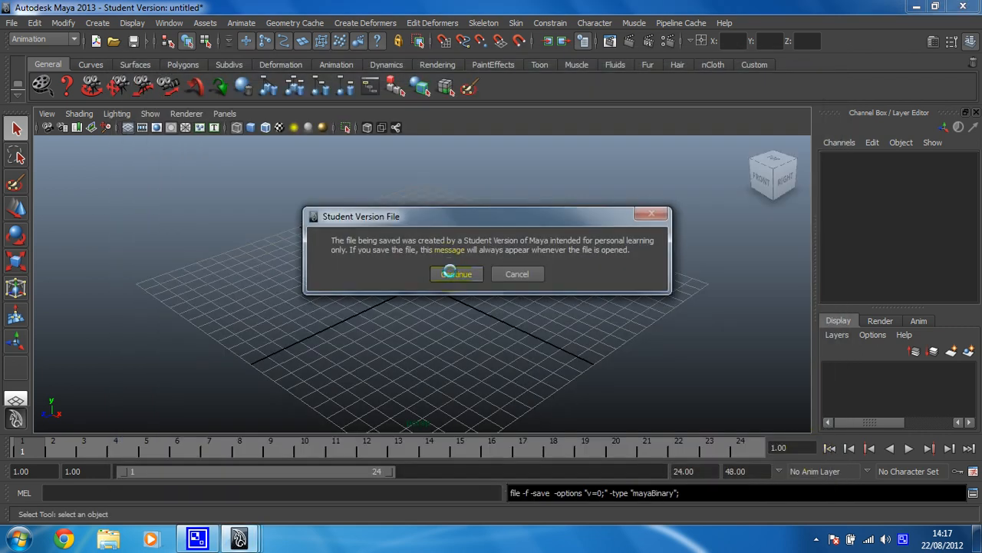
{"action": "left_click", "coordinate": [456, 273]}
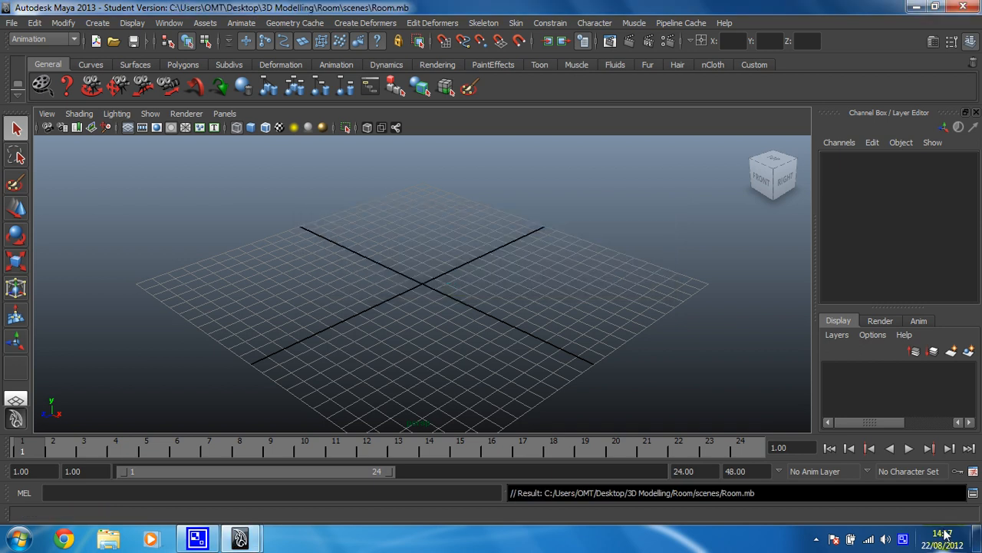
{"action": "left_click", "coordinate": [904, 540]}
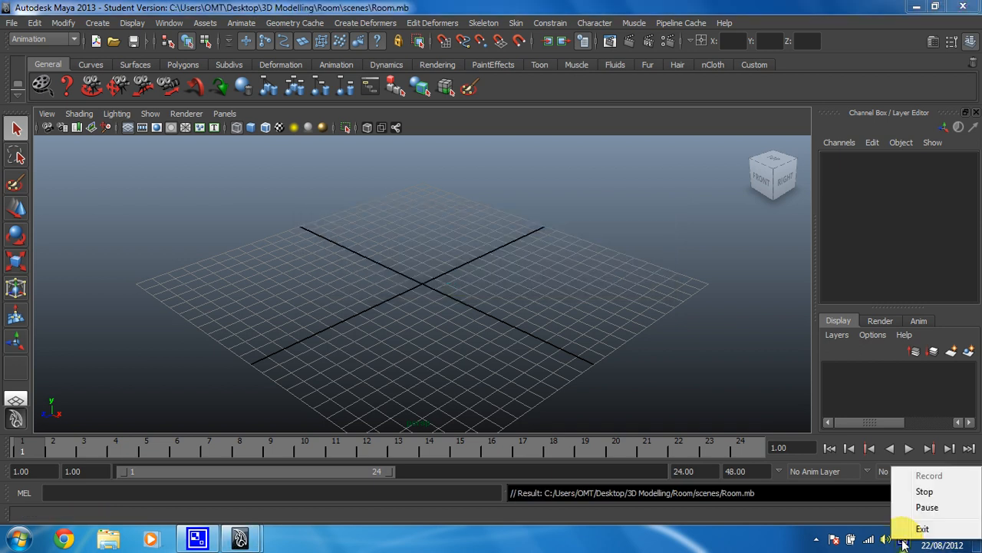